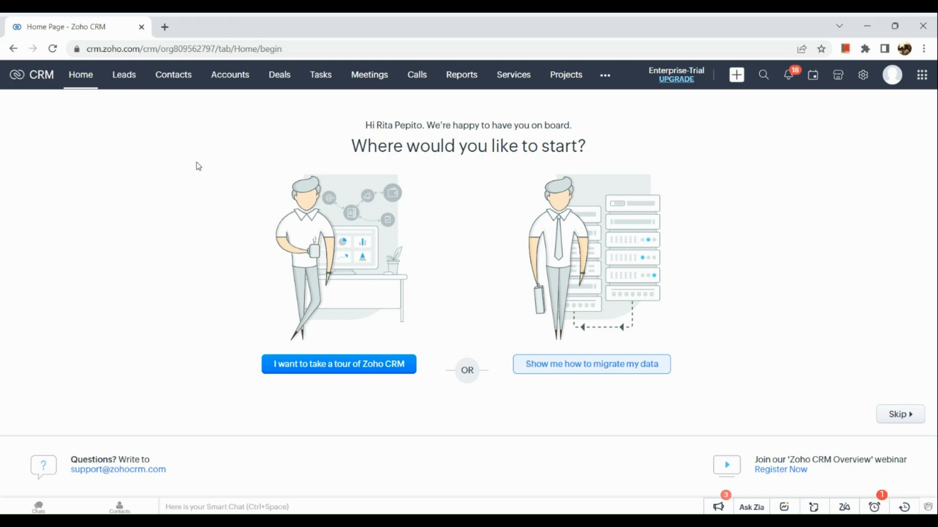
mouse_move(680, 117)
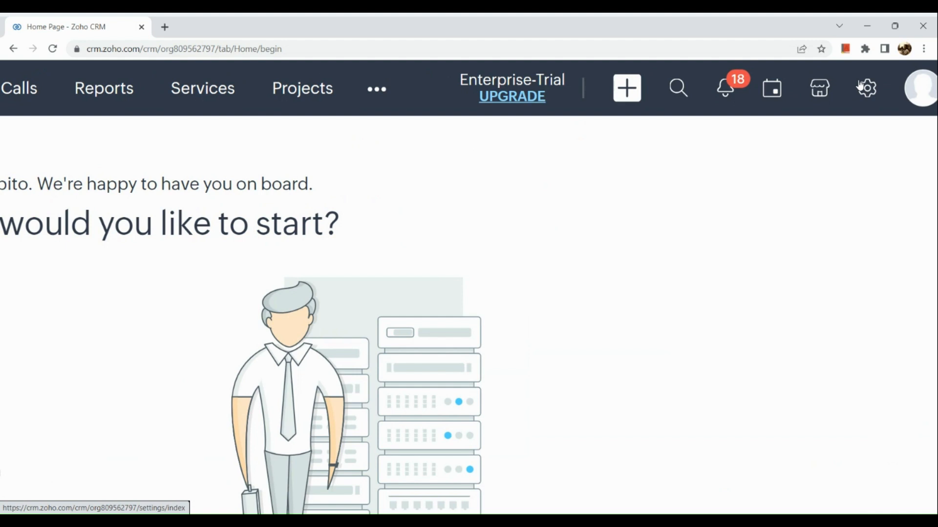
mouse_move(859, 85)
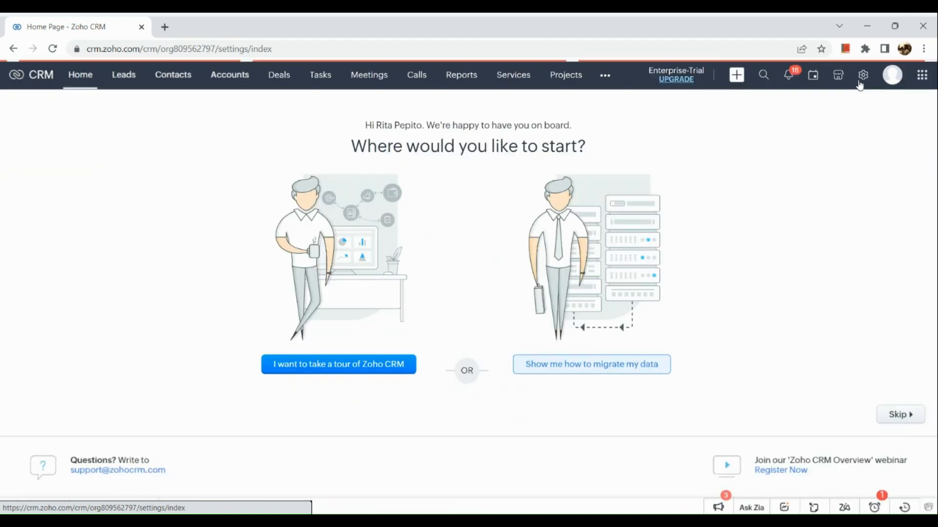
Step: Go to Setup and show the Workflow Rules list under Automation
left_click(863, 75)
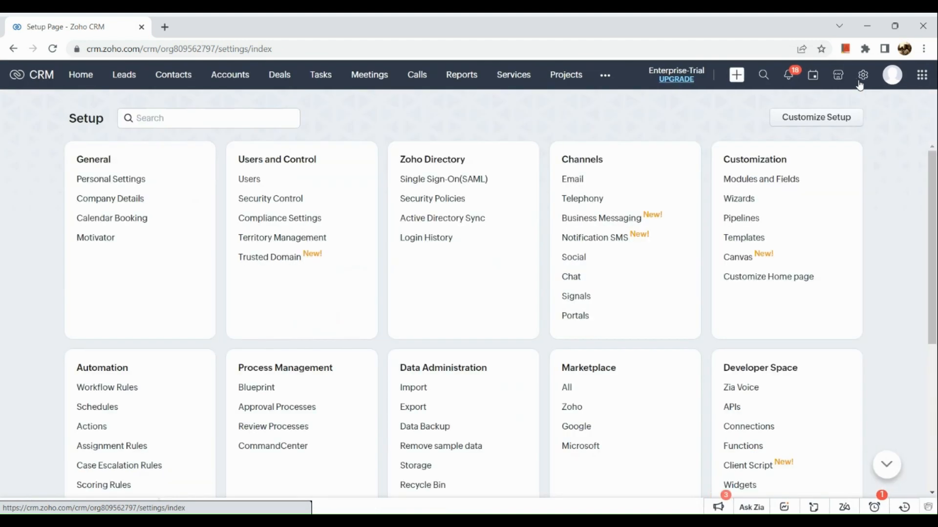
scroll("down", 3)
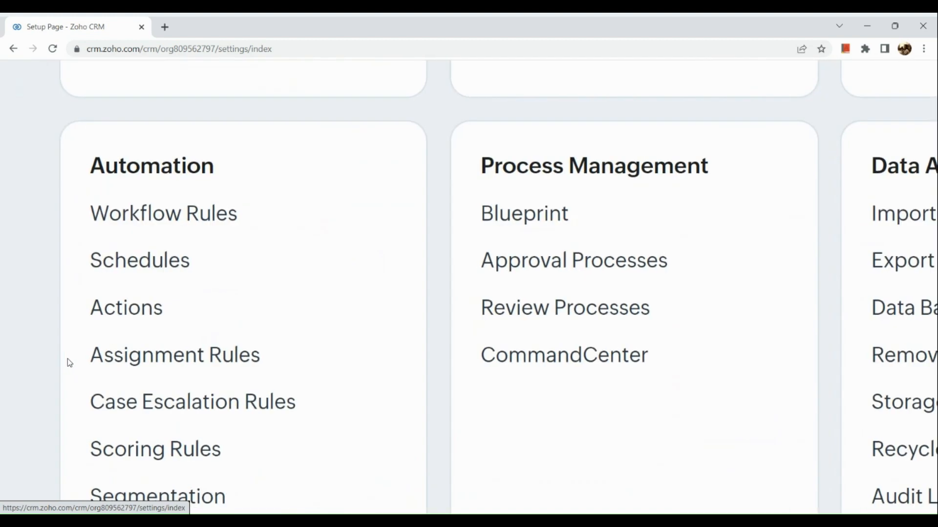
scroll("up", 3)
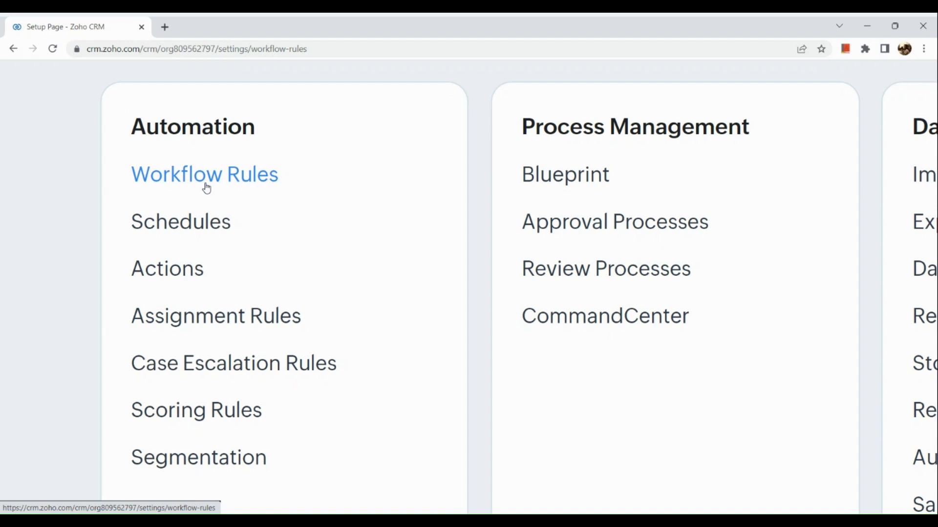
left_click(204, 174)
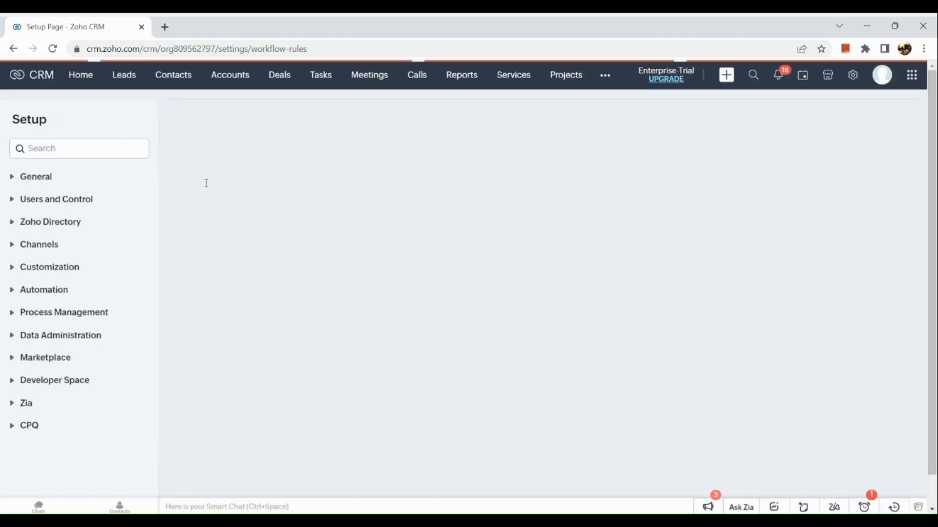
left_click(44, 289)
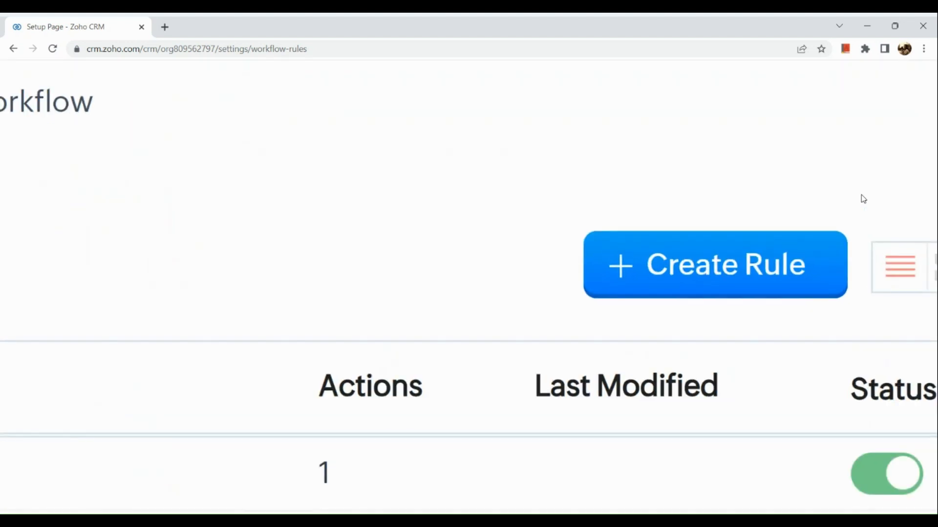
mouse_move(739, 258)
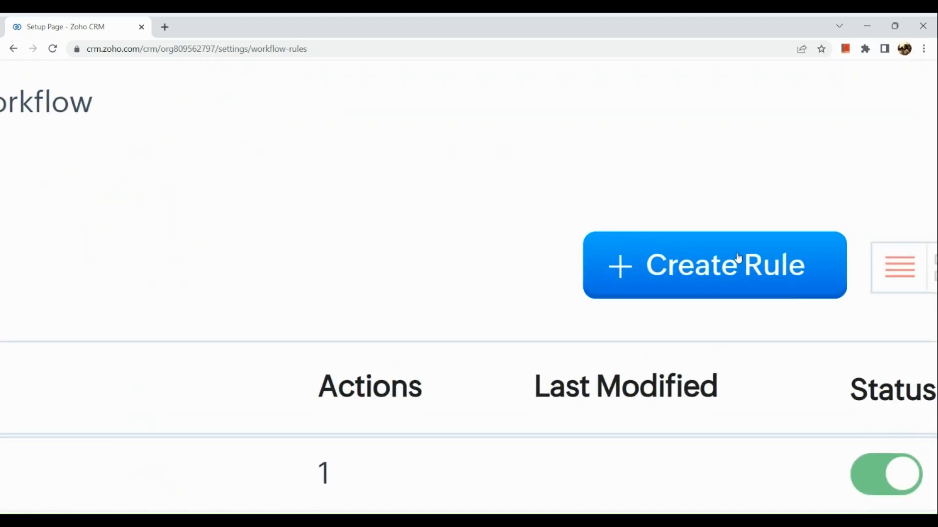
Step: Start a new workflow rule and choose Tasks as its module
left_click(713, 265)
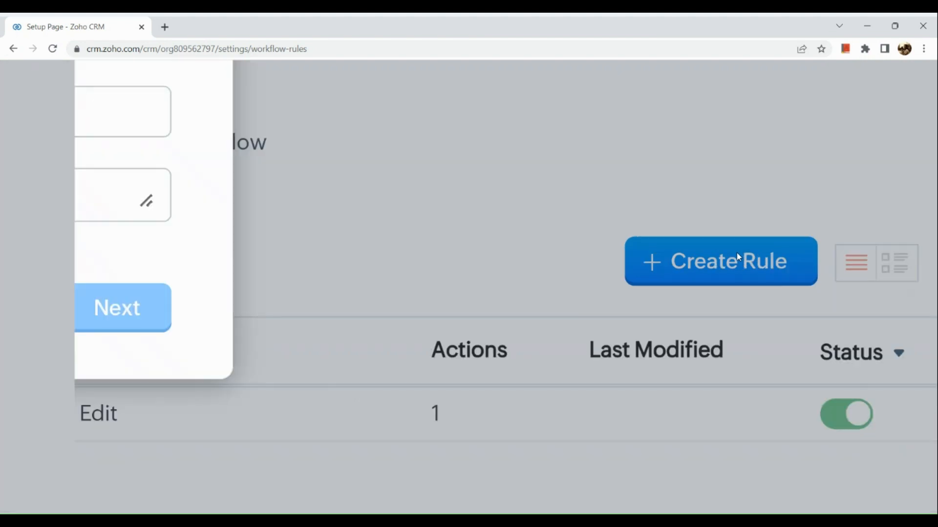
left_click(720, 262)
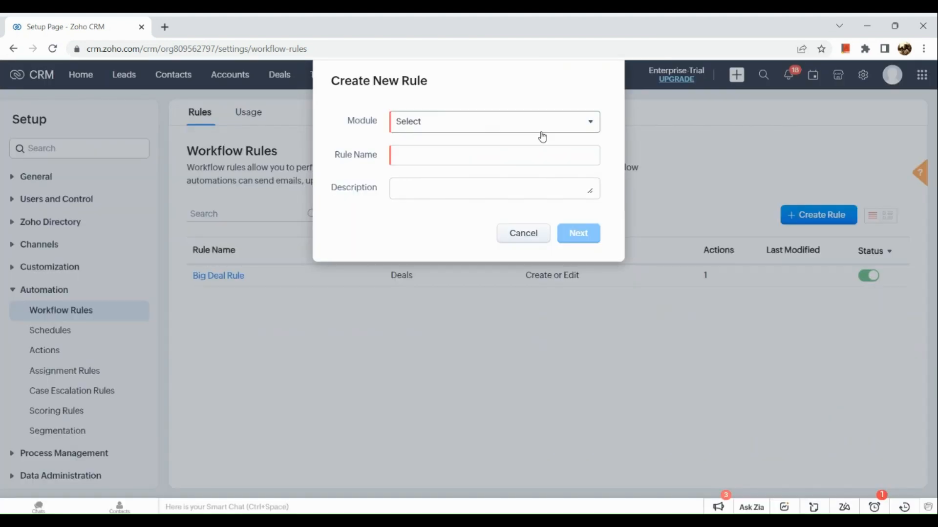
left_click(493, 121)
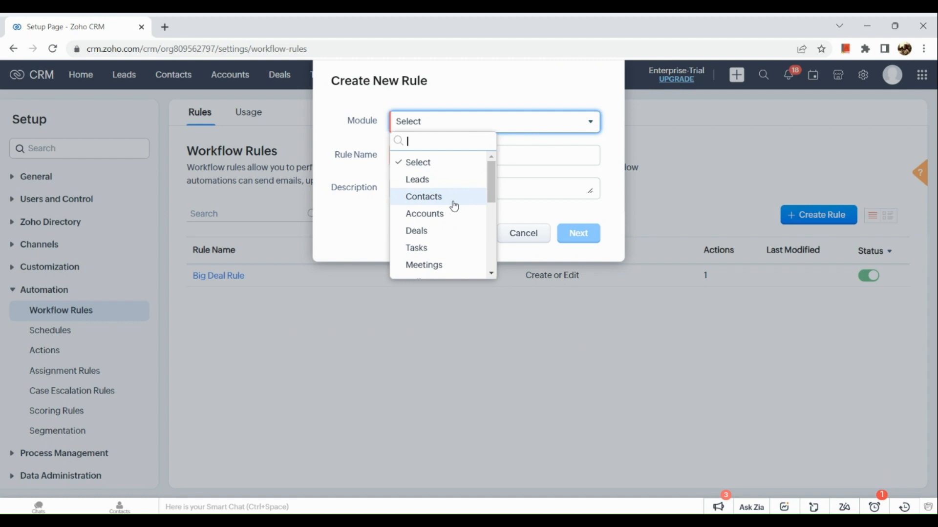
left_click(416, 247)
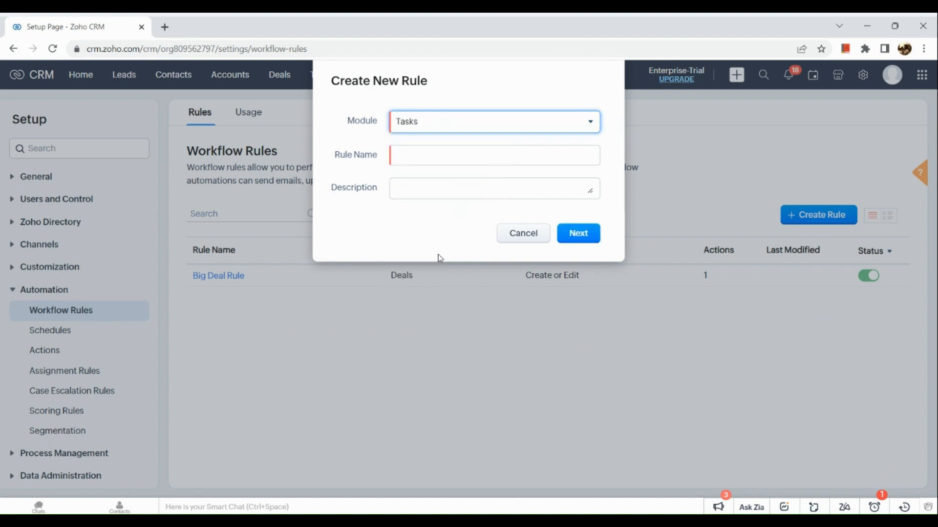
Step: Name the rule 'week 1' and continue to its trigger settings
left_click(494, 155)
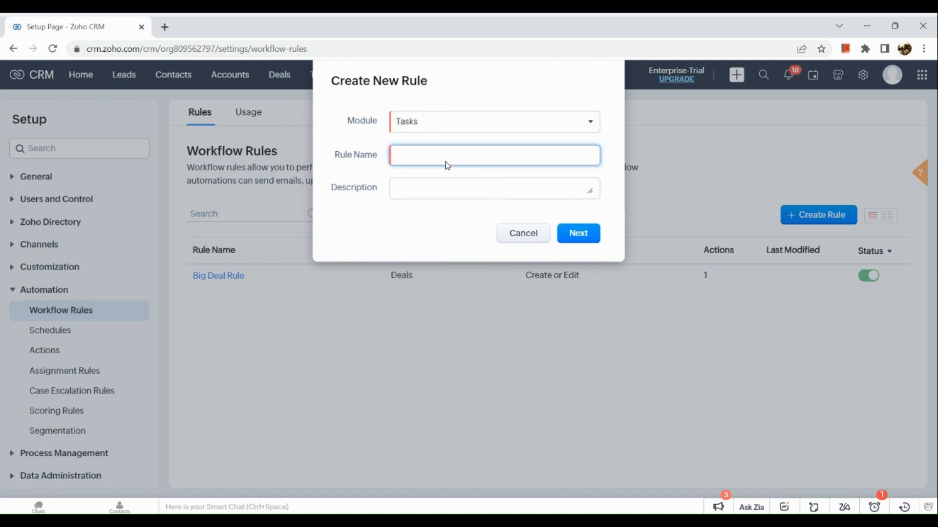
left_click(494, 155)
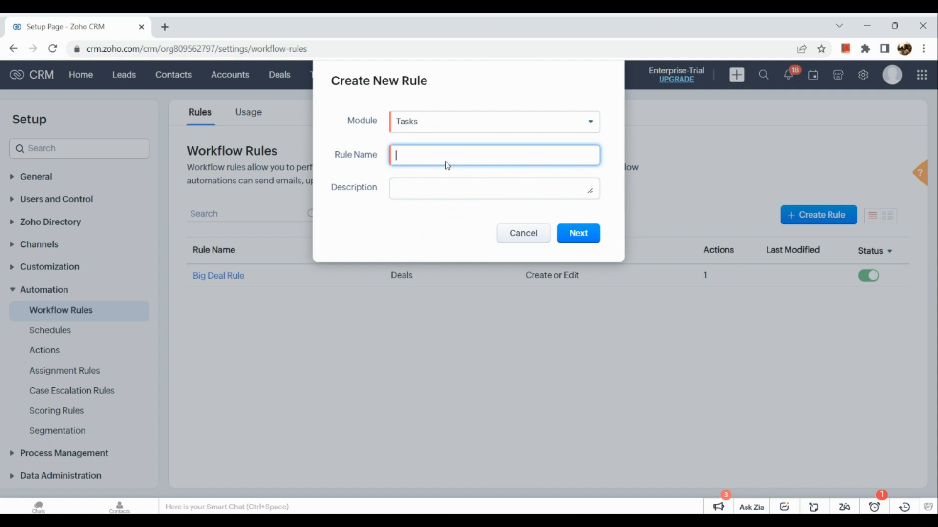
type("week 1")
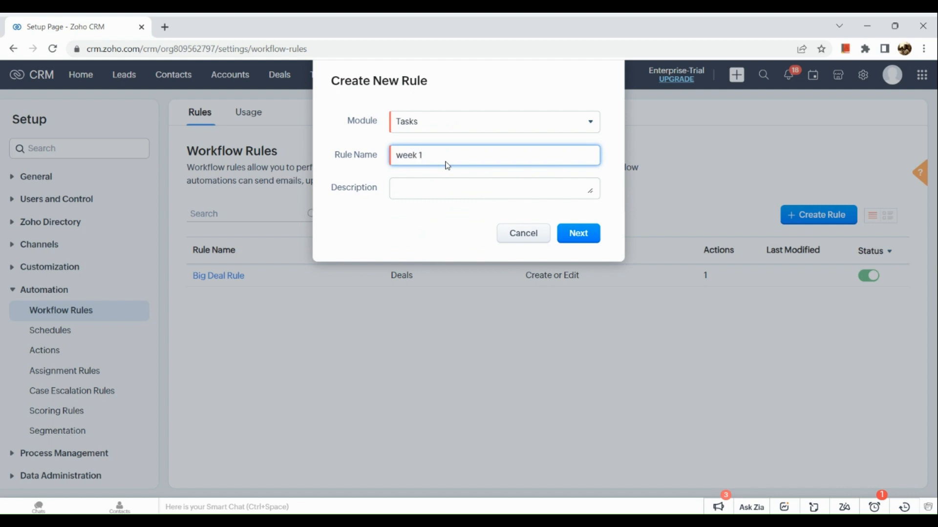
left_click(493, 188)
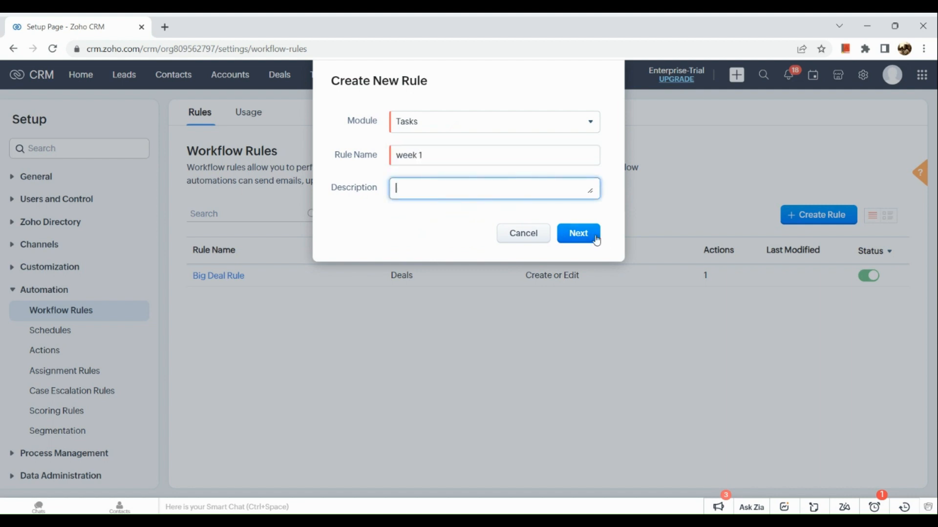
left_click(577, 233)
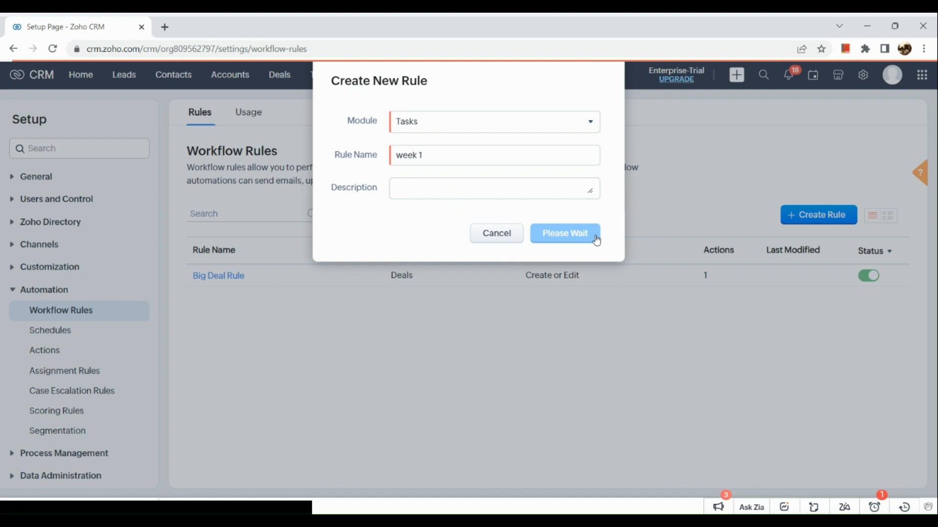
left_click(564, 233)
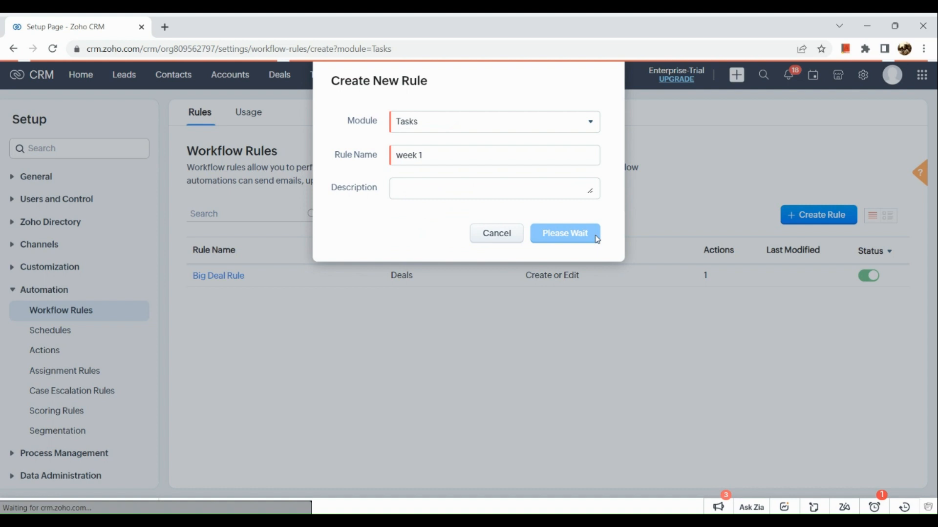
Step: Base the trigger on the Reminder date field with a custom 24-hour-after delay
left_click(564, 234)
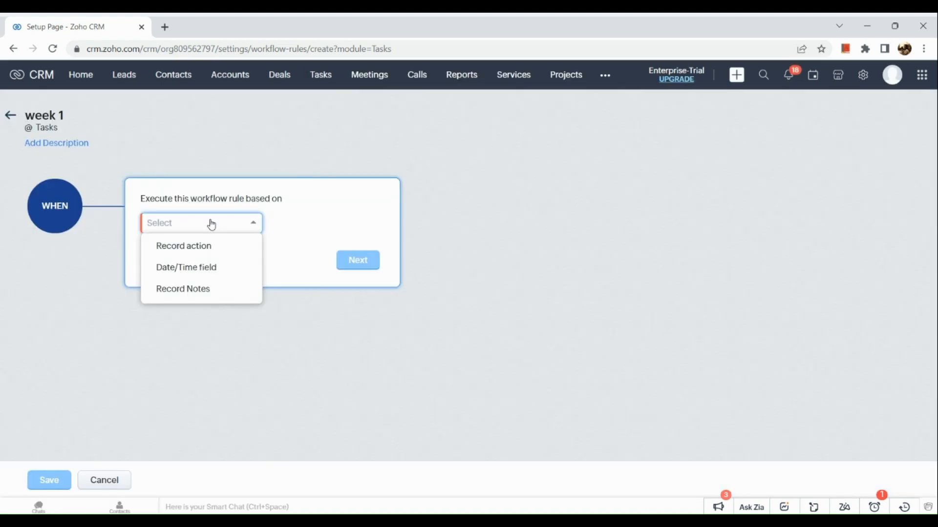
mouse_move(194, 274)
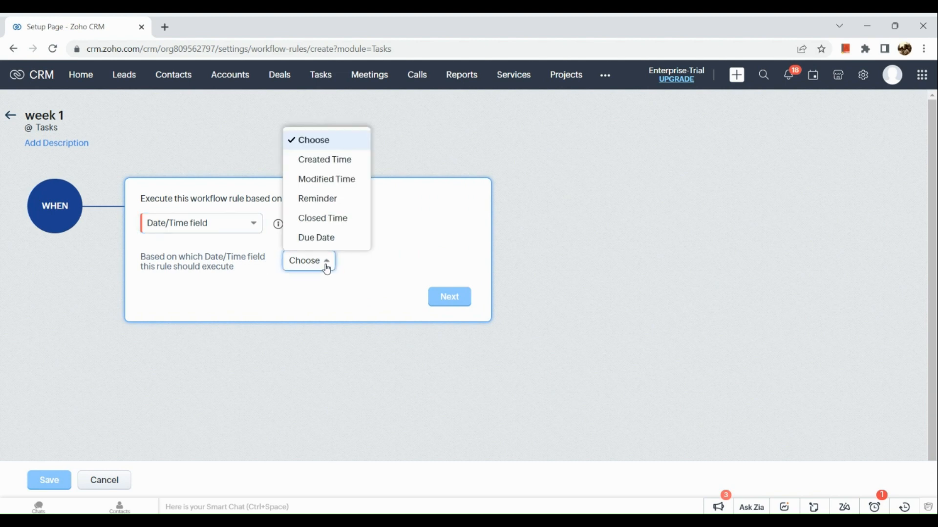
mouse_move(347, 184)
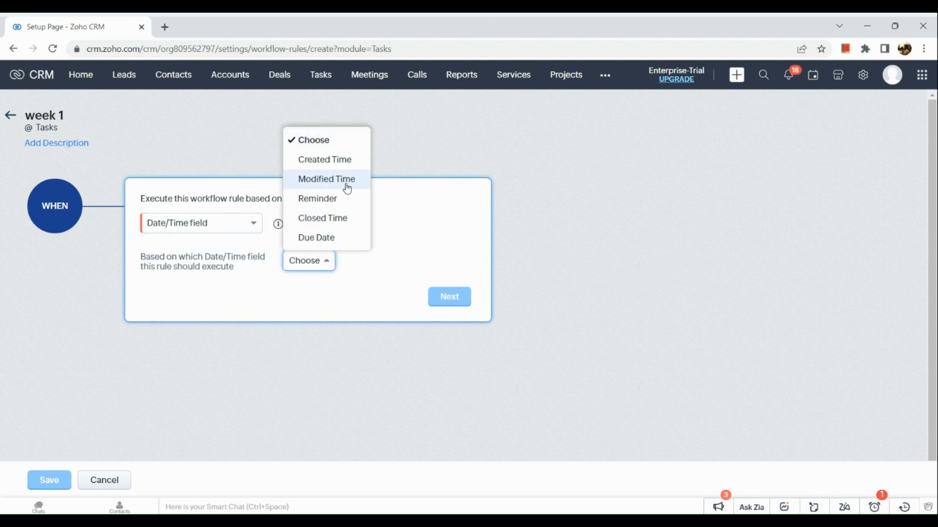
left_click(317, 198)
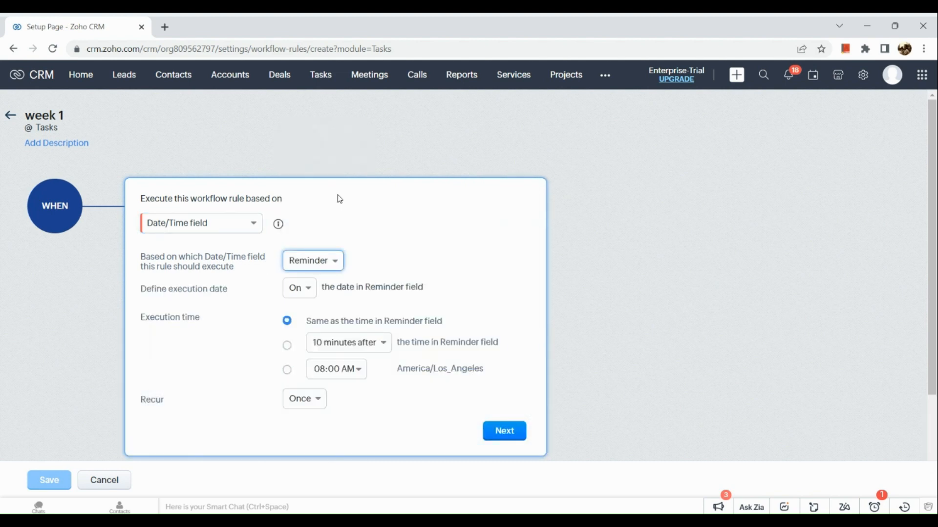
scroll("up", 3)
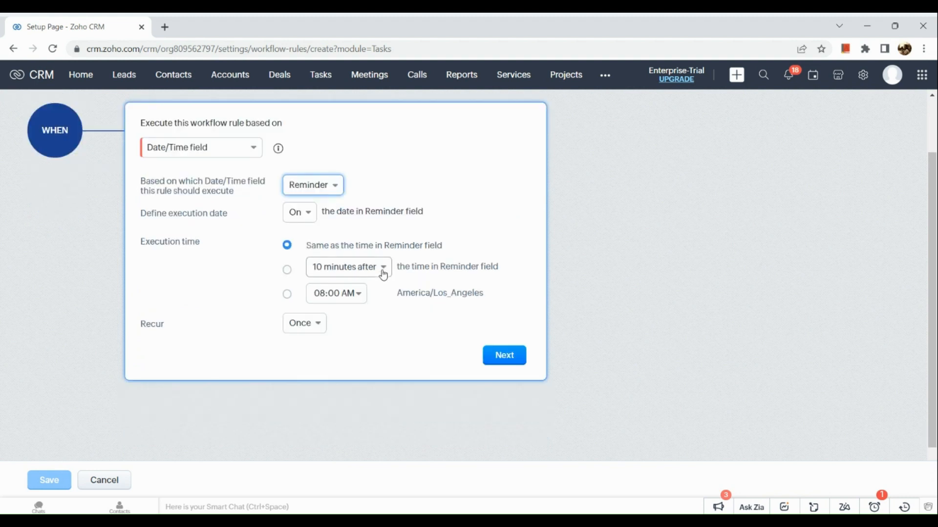
mouse_move(375, 281)
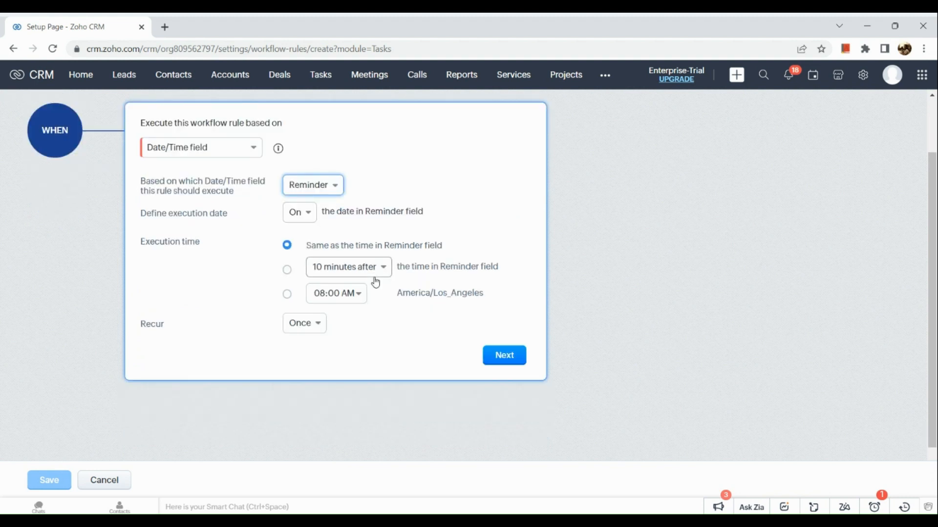
left_click(347, 265)
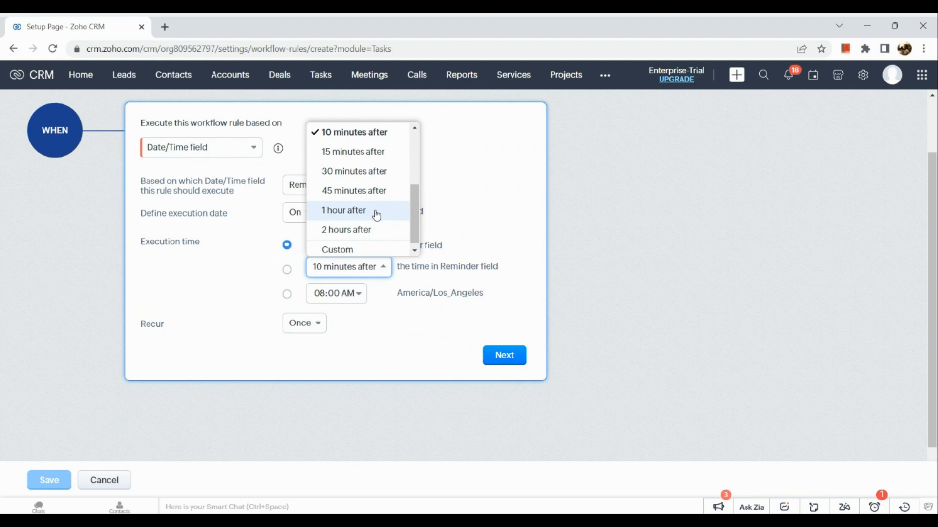
left_click(337, 249)
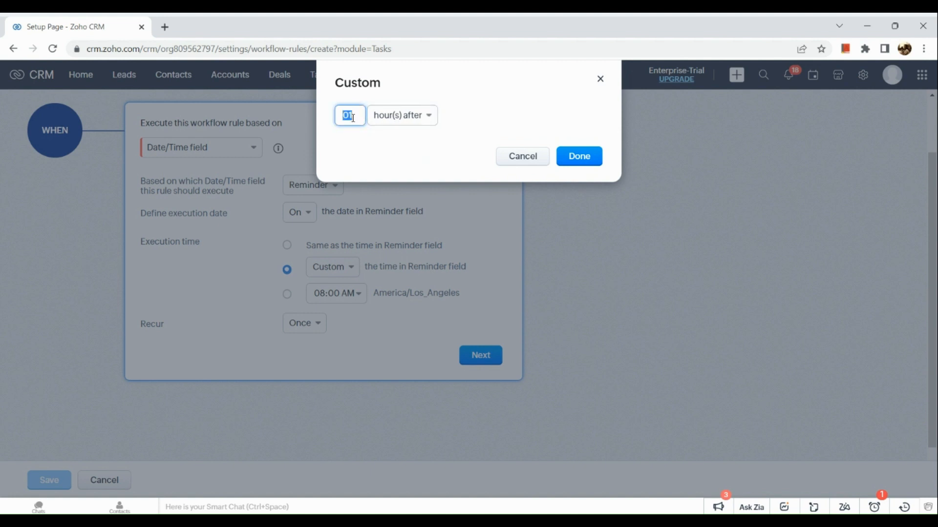
type("2")
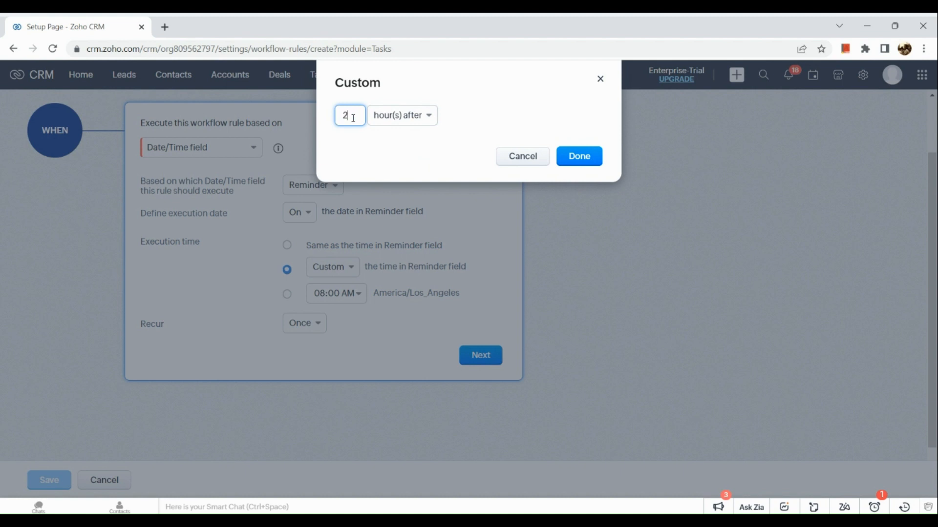
left_click(577, 157)
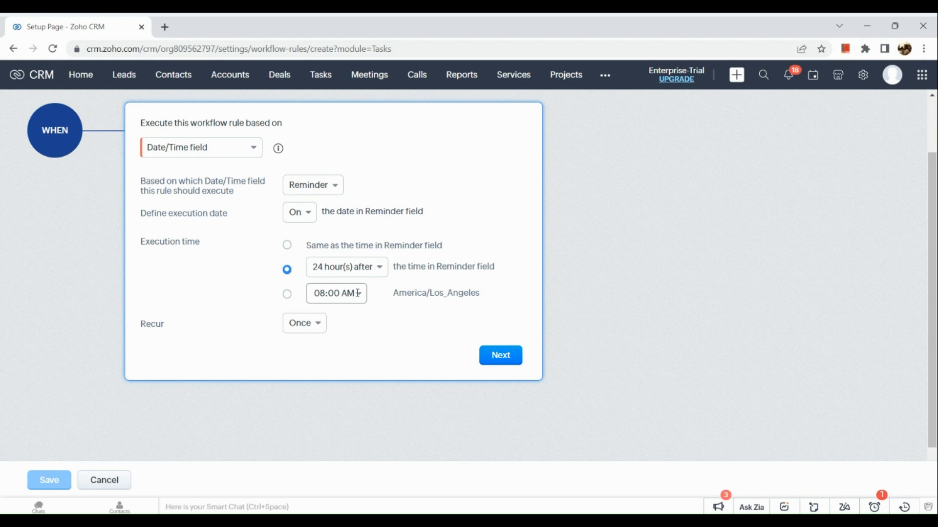
Step: Set the execution time to 10:00 AM and keep recurrence as Once
left_click(335, 293)
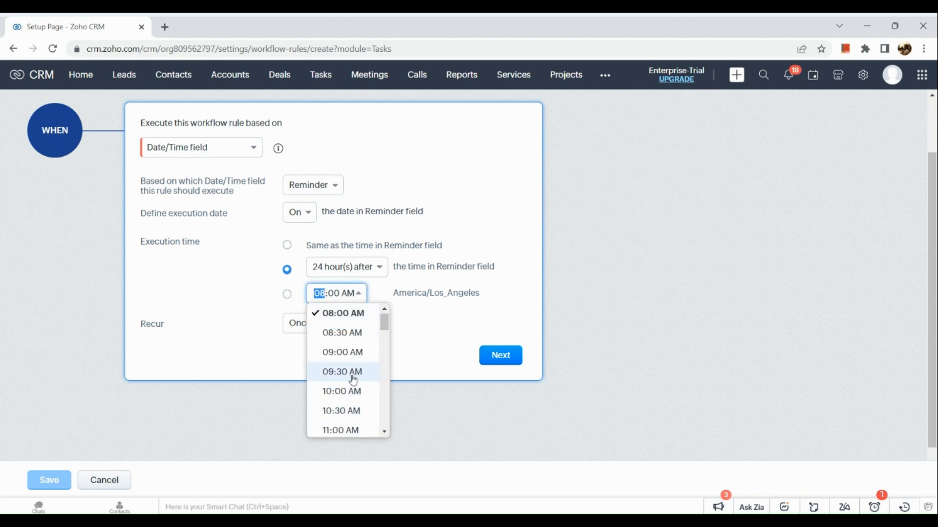
left_click(342, 391)
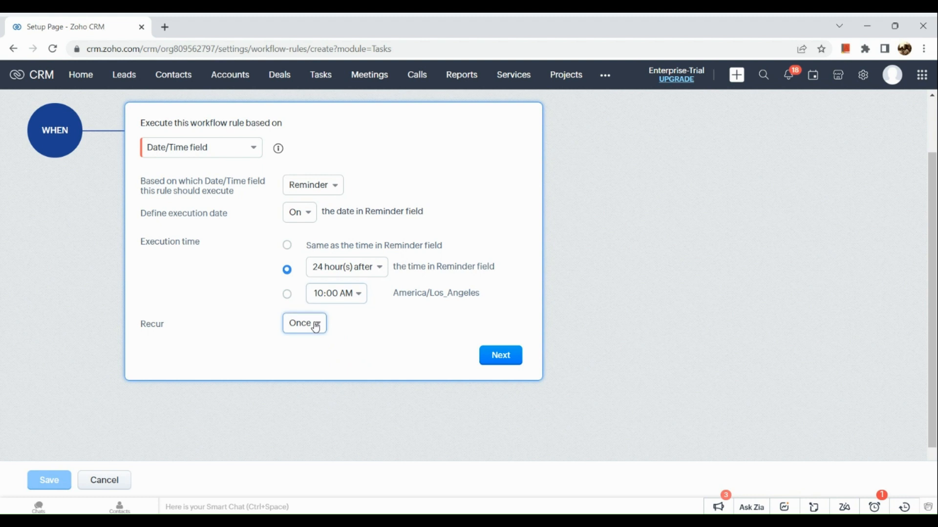
left_click(304, 324)
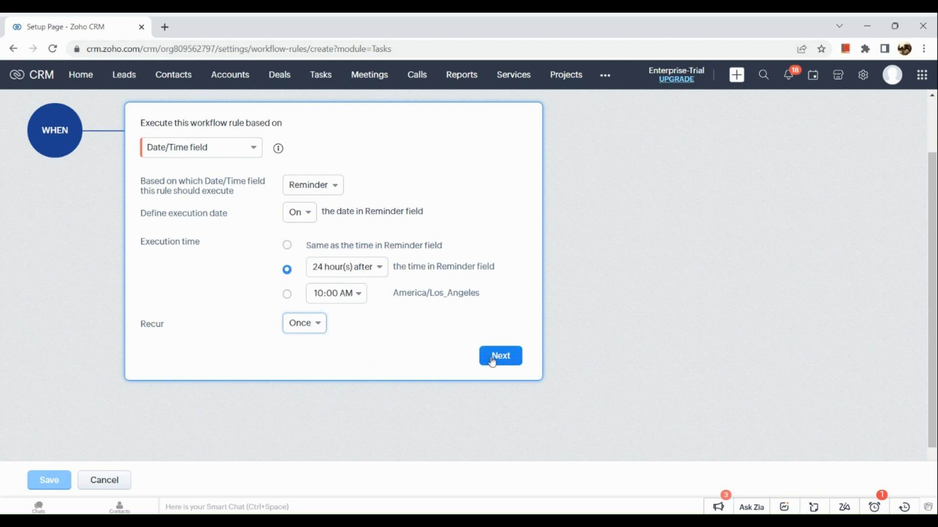
Step: Move on to conditions and base the condition on the Created Time field
left_click(501, 356)
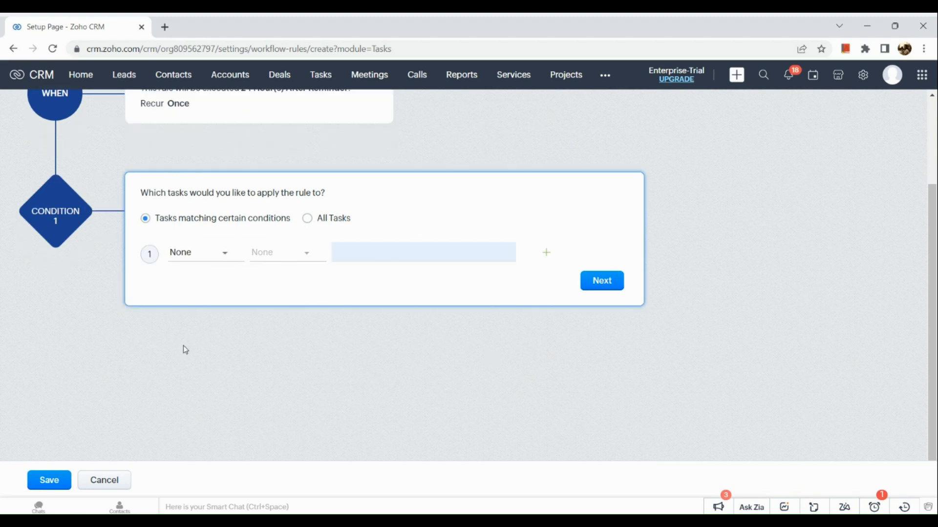
mouse_move(303, 244)
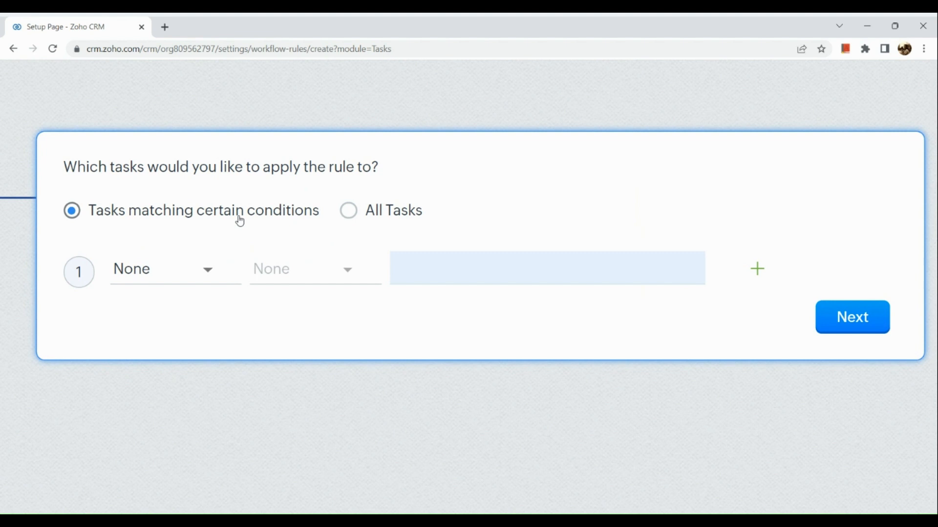
mouse_move(242, 271)
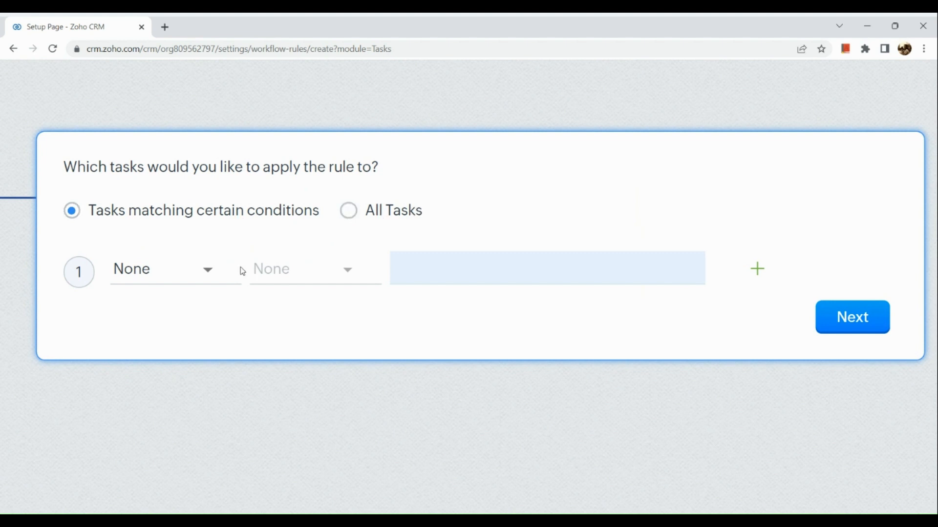
left_click(162, 269)
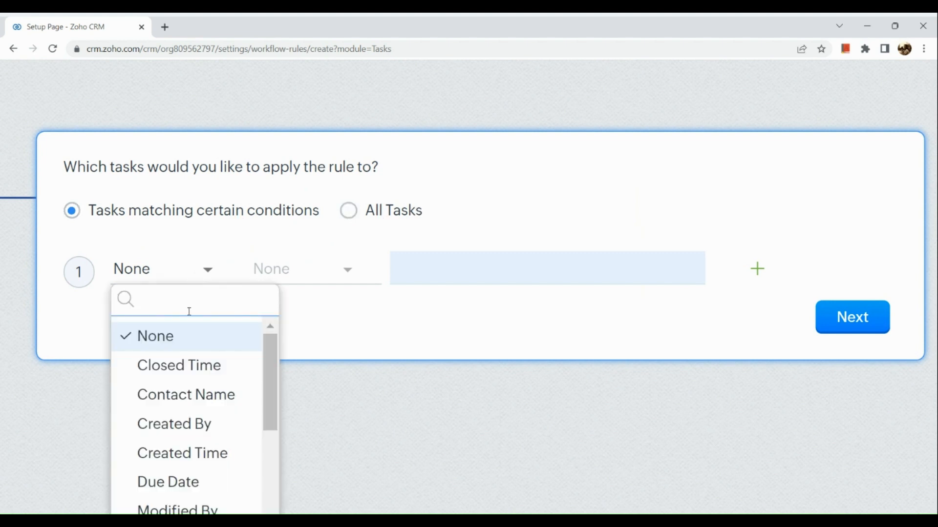
scroll("down", 3)
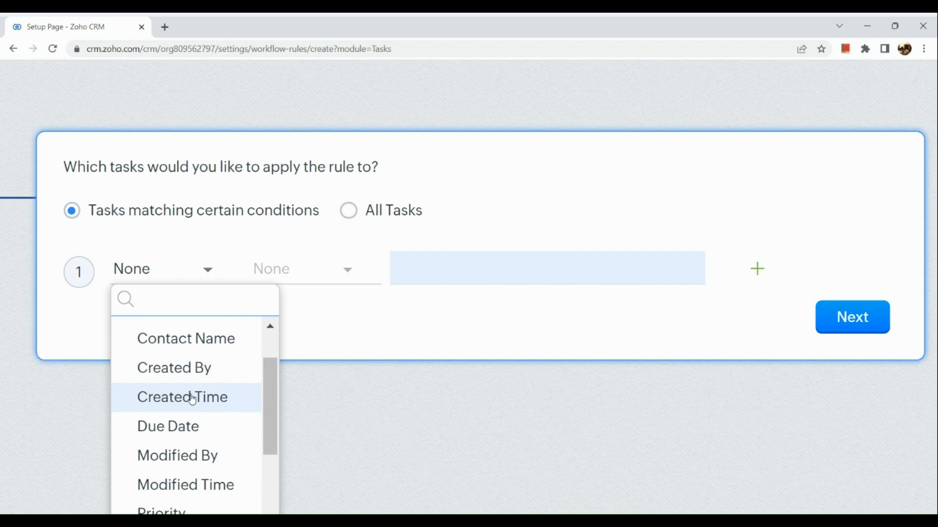
left_click(182, 397)
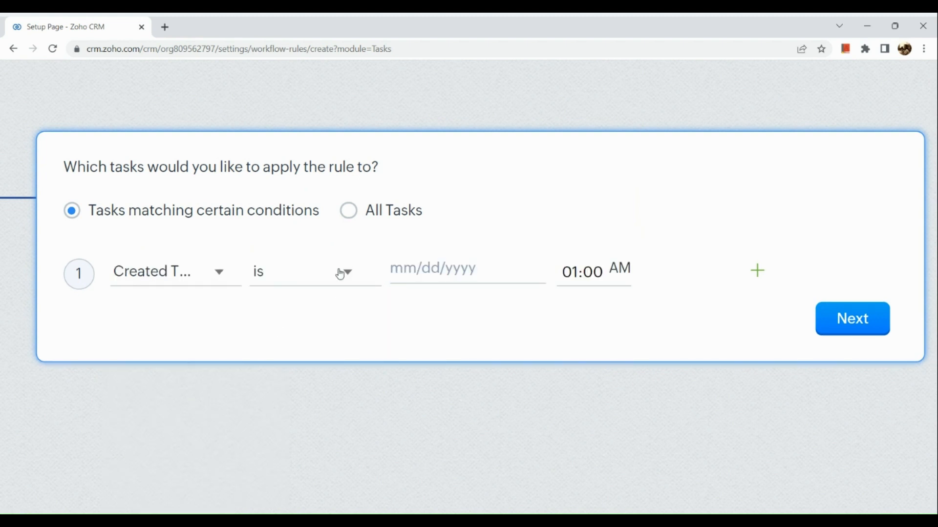
Step: Set the condition value to 04/30/2023 12:00 AM and continue to actions
left_click(467, 269)
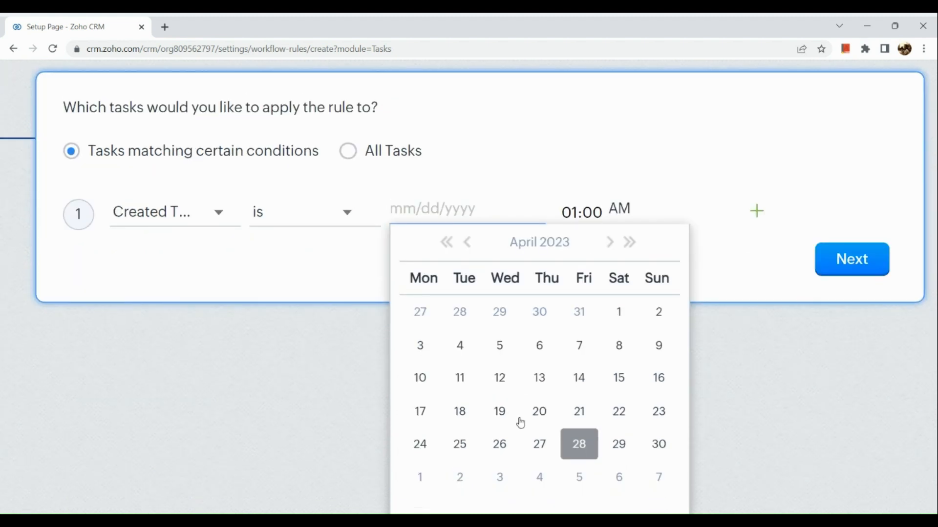
left_click(657, 443)
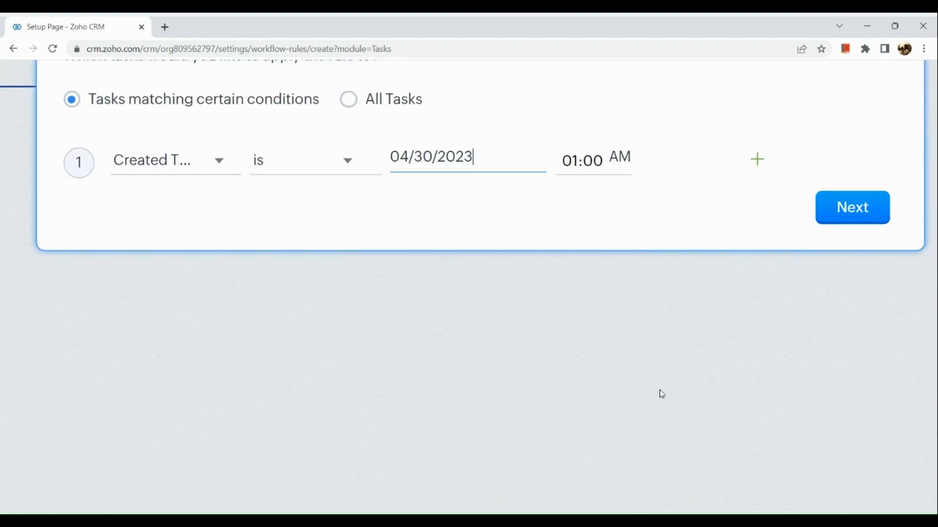
left_click(580, 161)
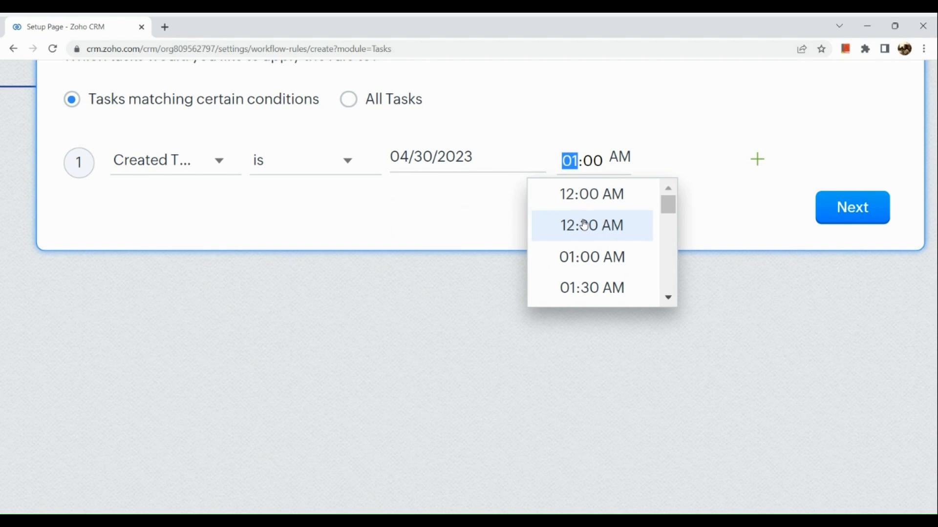
left_click(591, 225)
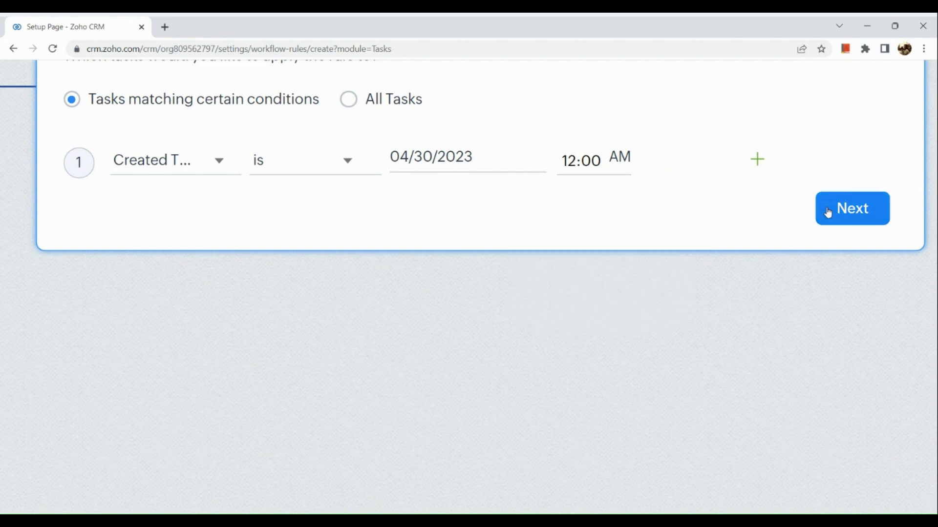
left_click(852, 208)
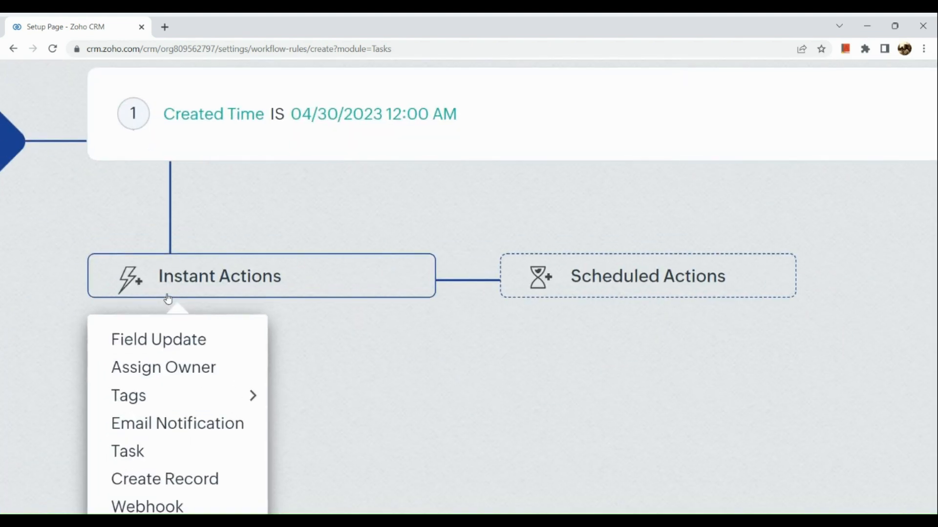
Step: Add a scheduled action executing 5 hours after the rule trigger time
scroll("down", 3)
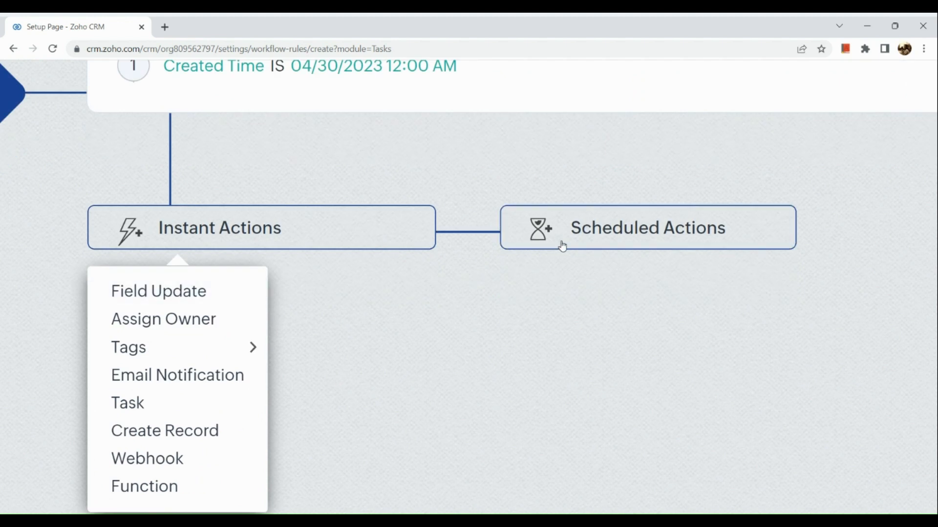
left_click(646, 228)
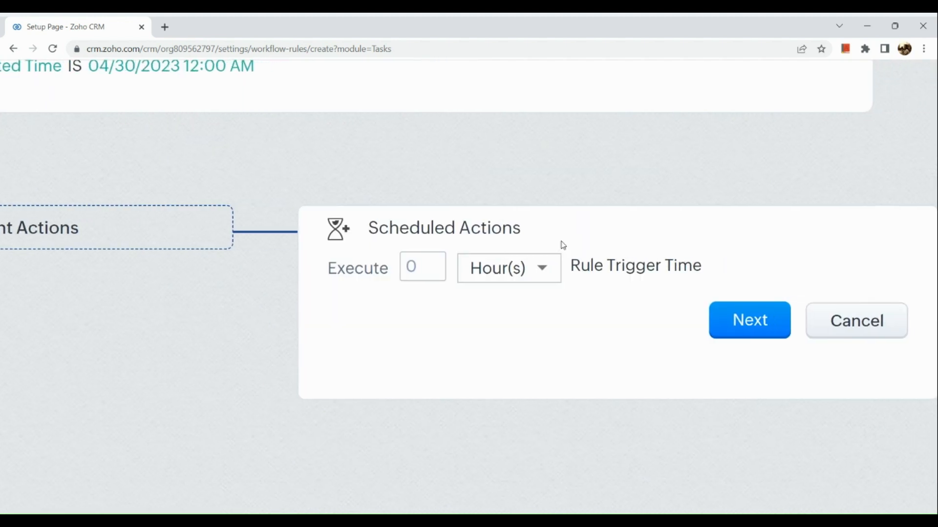
left_click(422, 266)
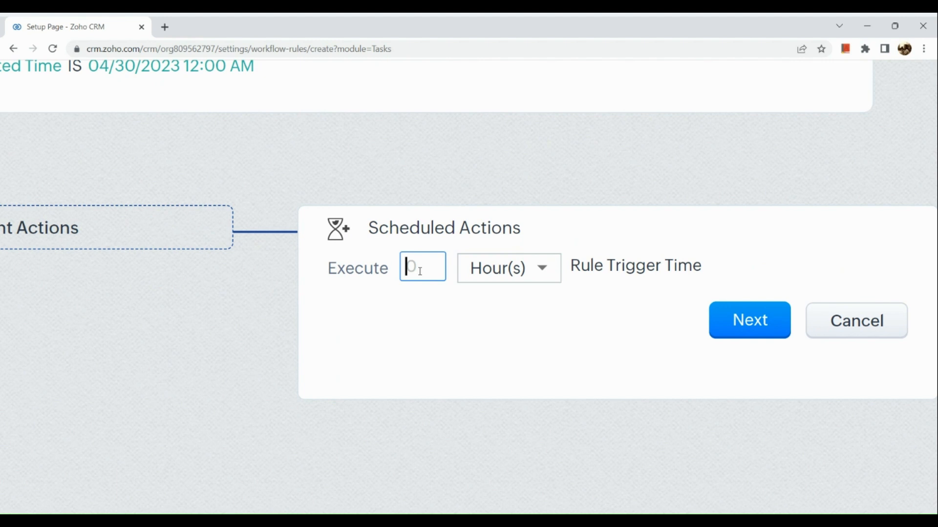
type("5")
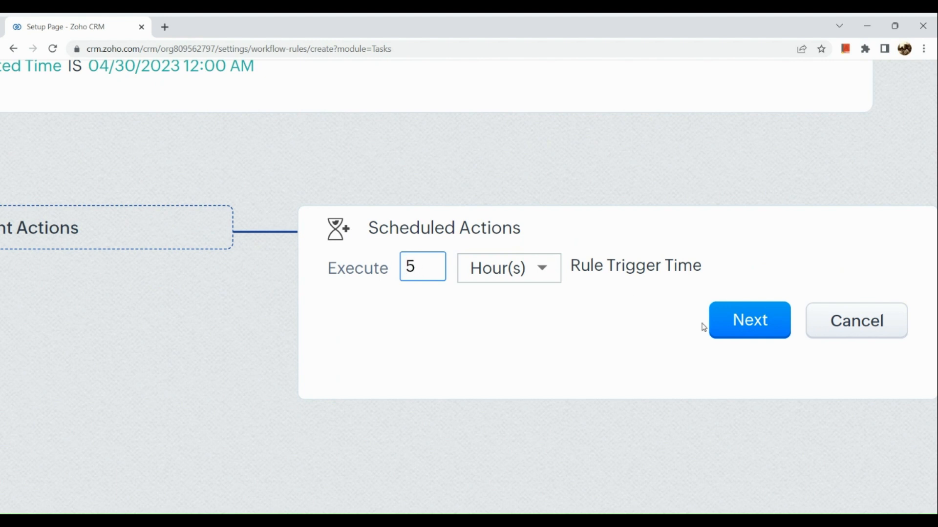
left_click(749, 320)
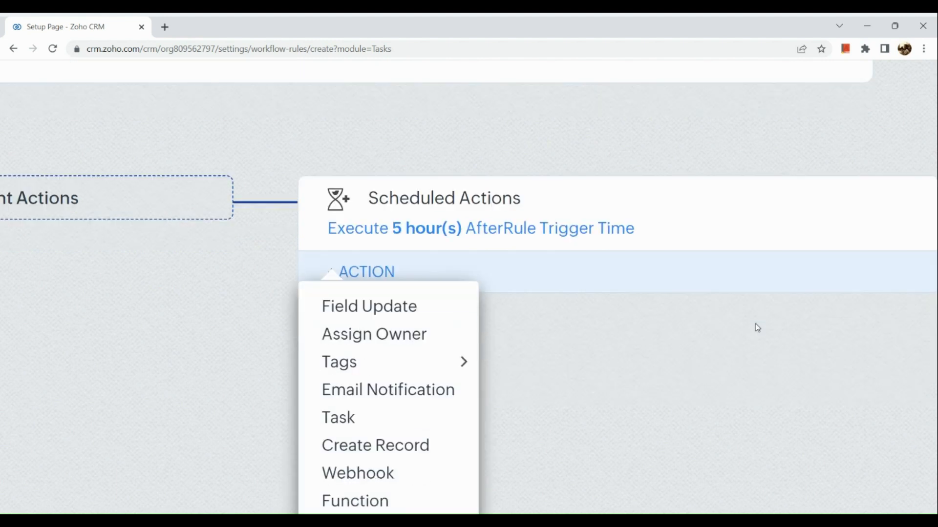
mouse_move(388, 389)
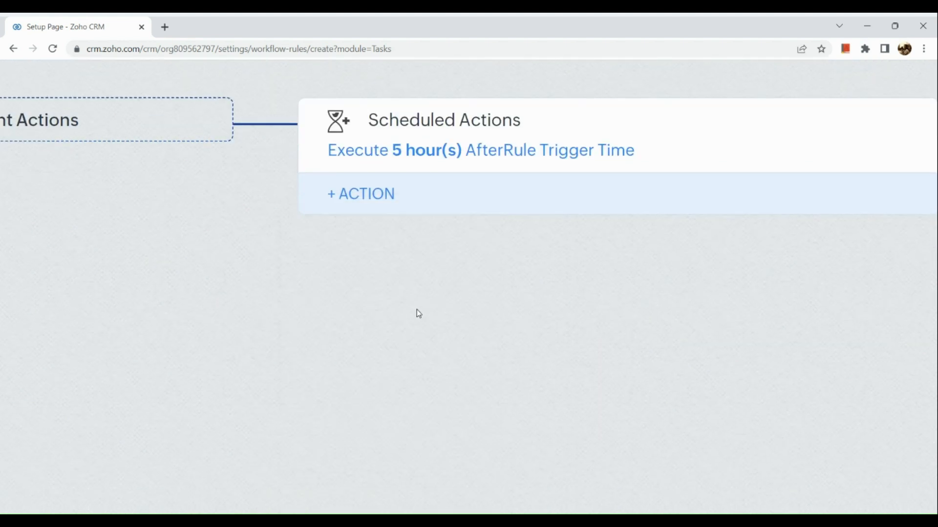
left_click(360, 194)
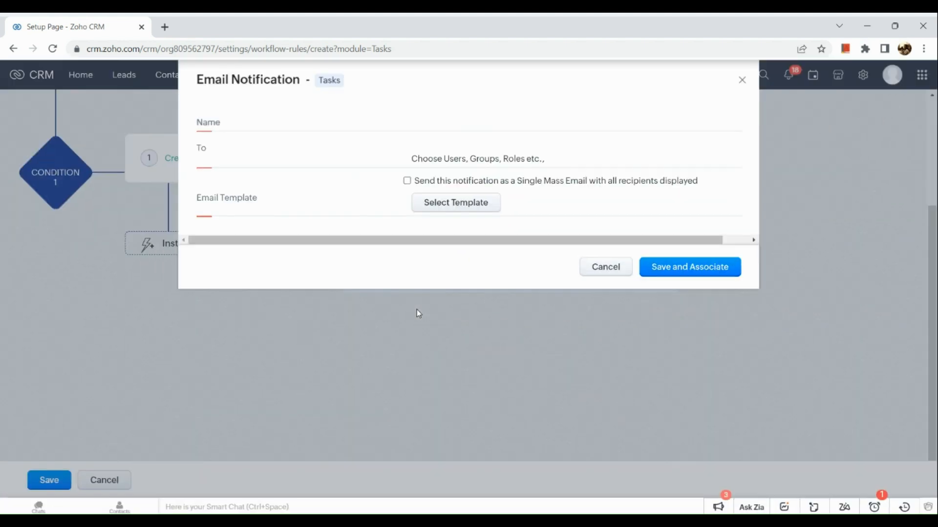
mouse_move(421, 143)
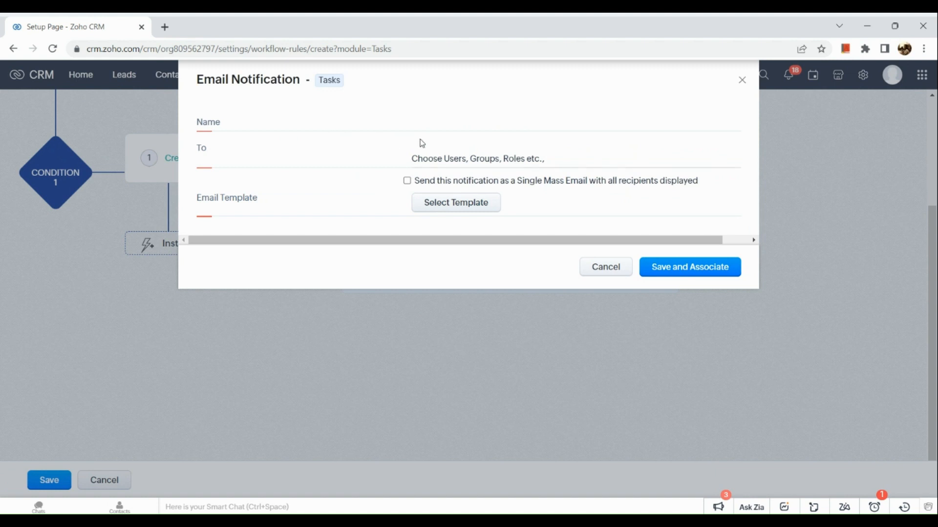
mouse_move(438, 217)
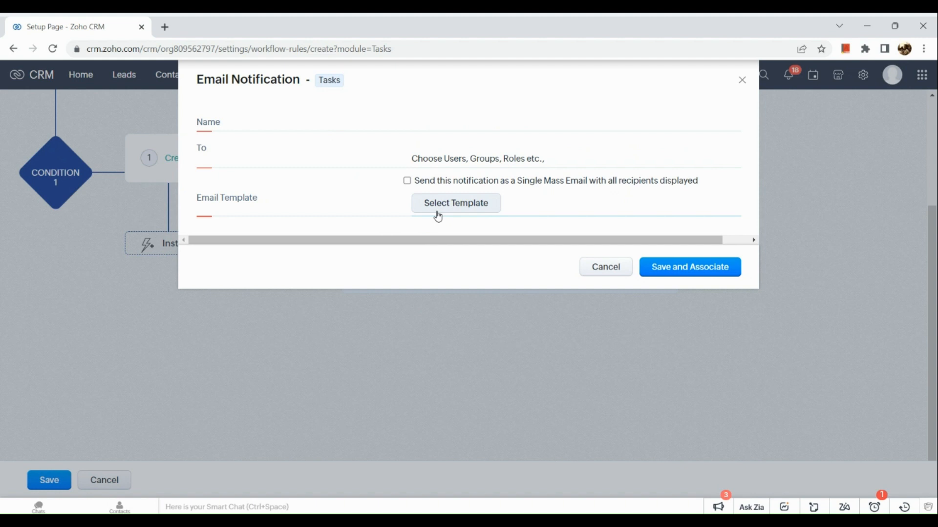
left_click(455, 203)
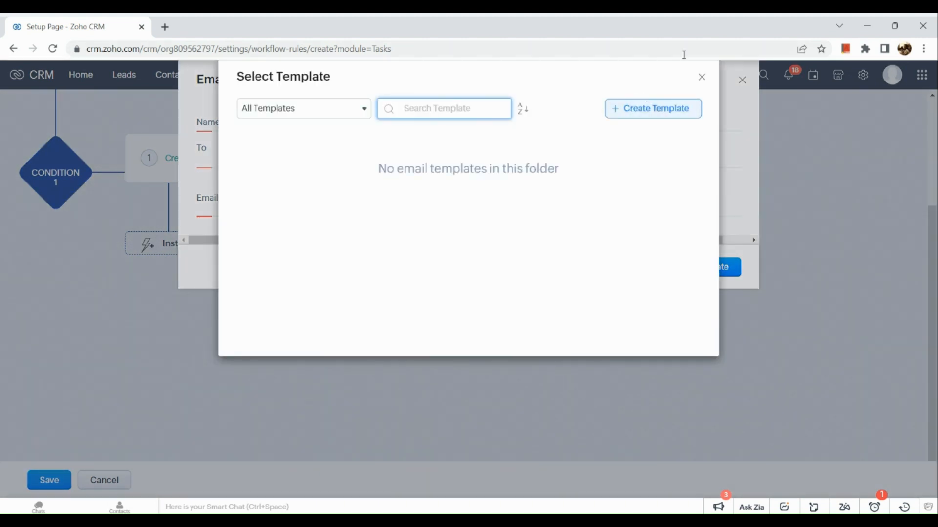
left_click(701, 77)
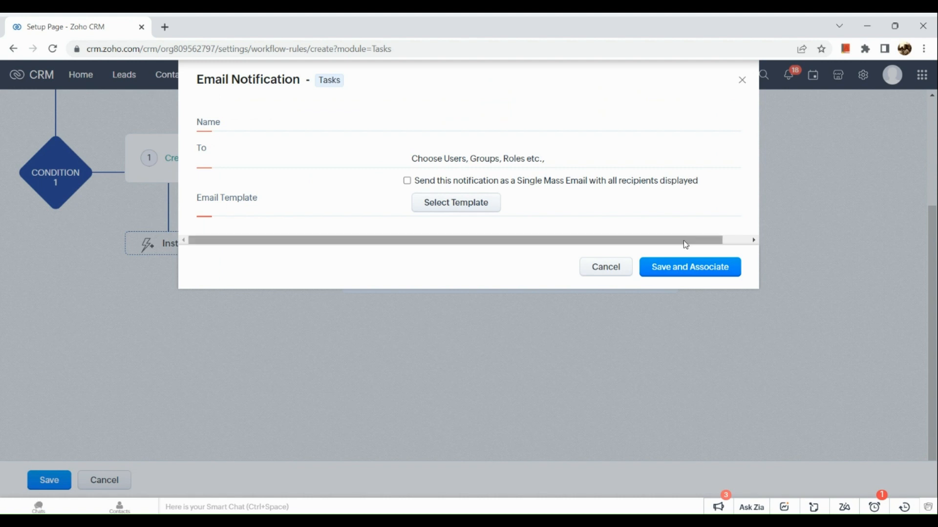
left_click(689, 266)
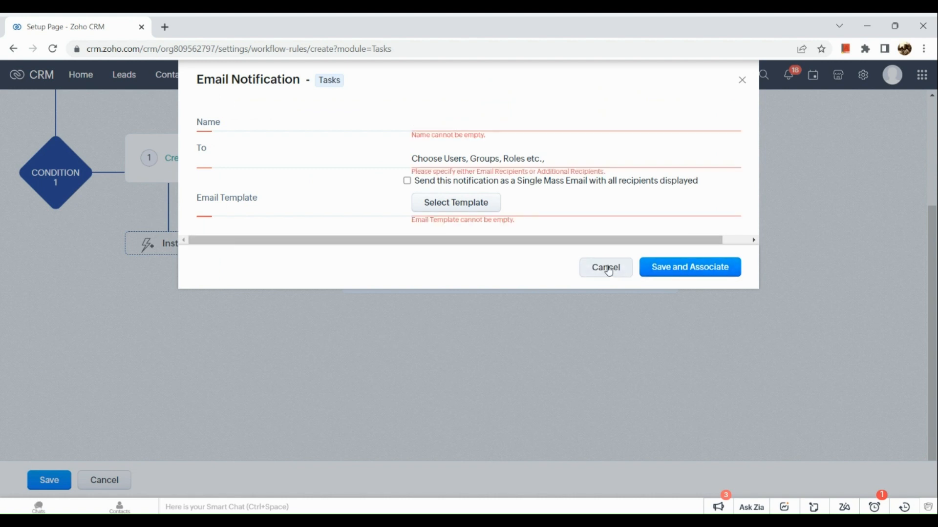
left_click(605, 268)
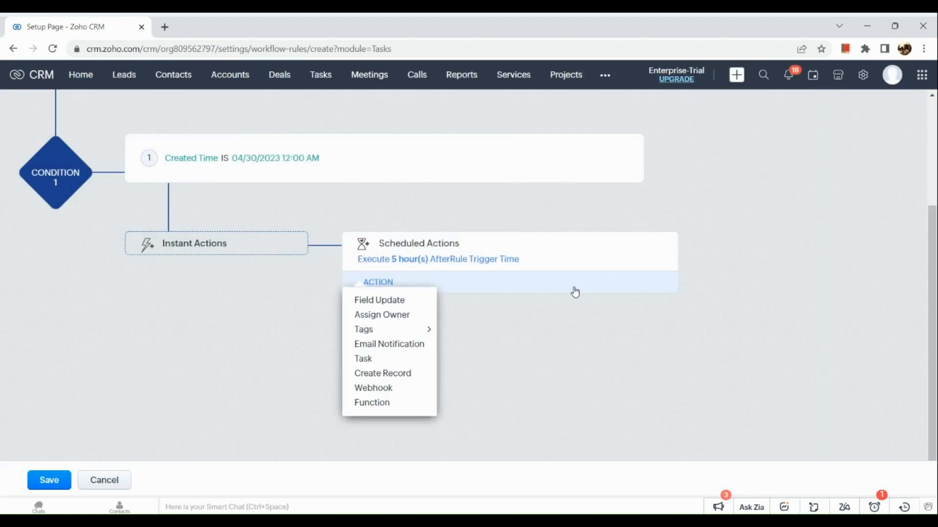
mouse_move(473, 351)
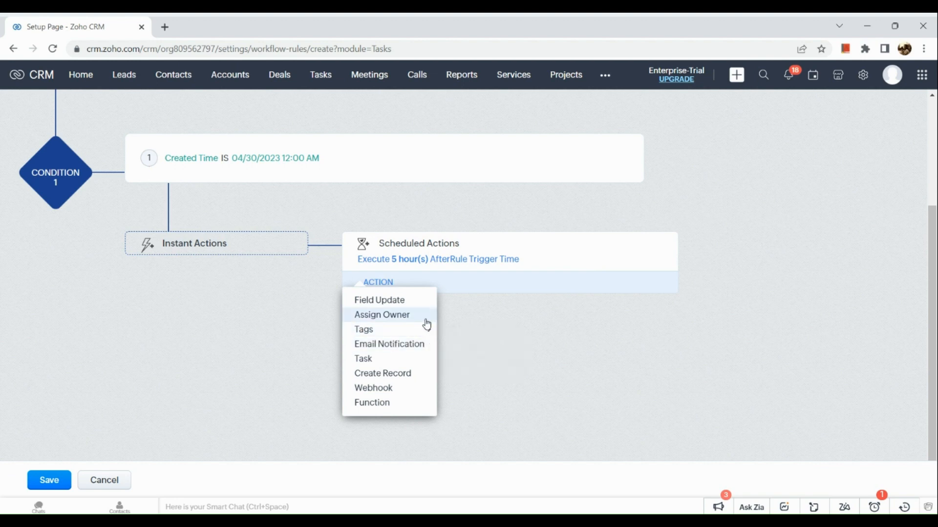
left_click(382, 315)
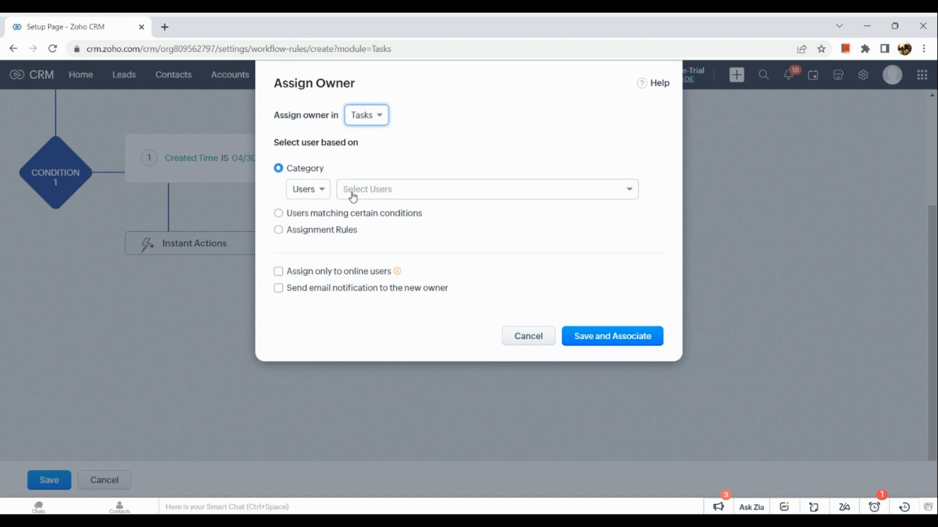
left_click(485, 189)
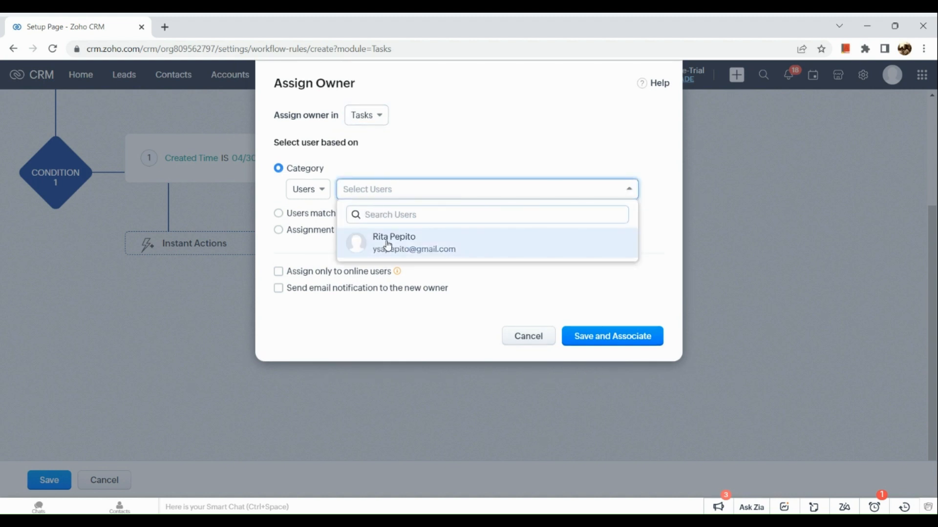
left_click(392, 242)
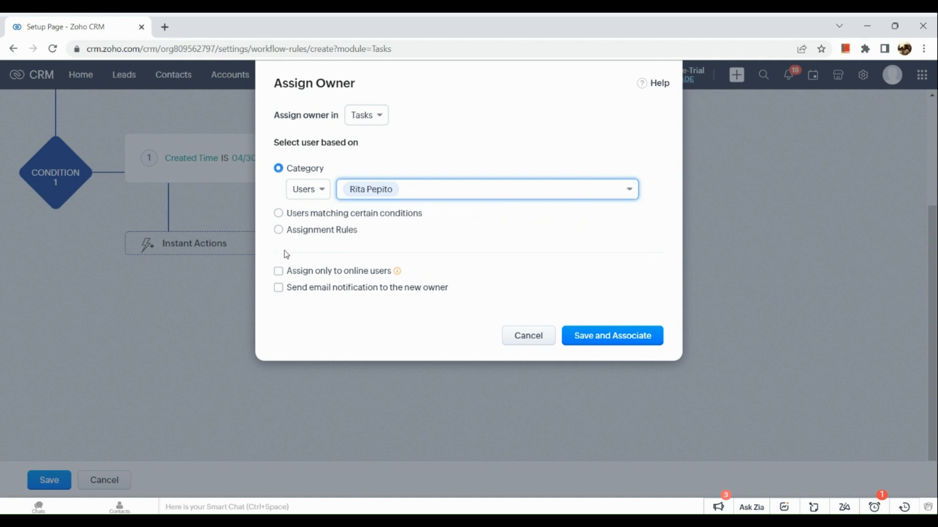
left_click(277, 270)
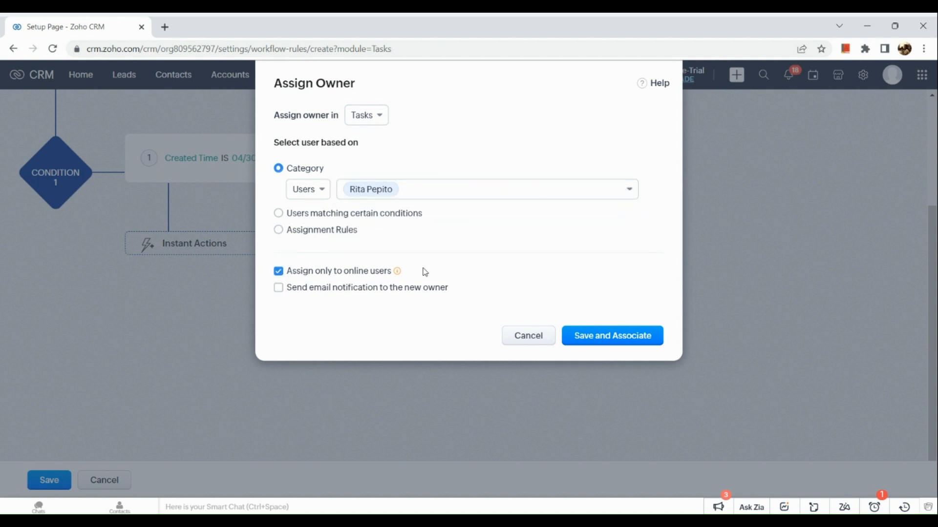
mouse_move(399, 315)
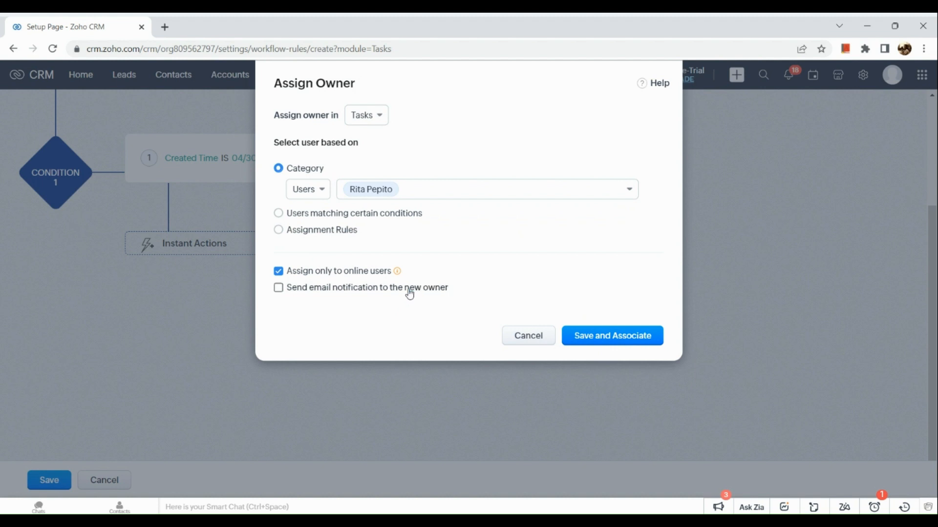
left_click(279, 288)
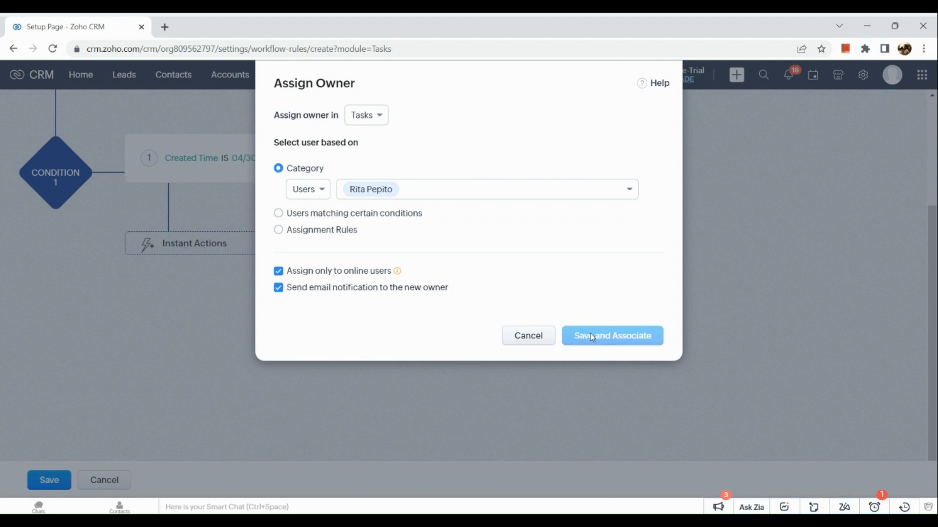
left_click(611, 335)
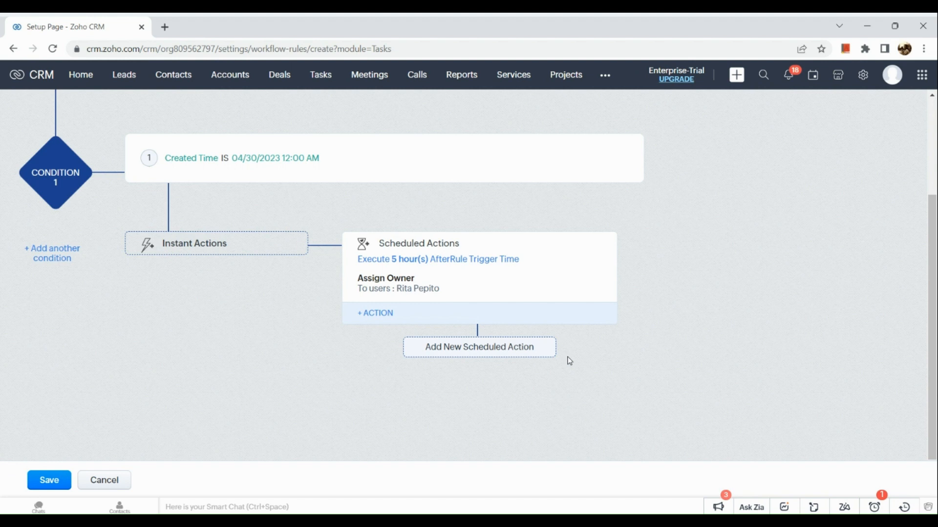
scroll("up", 3)
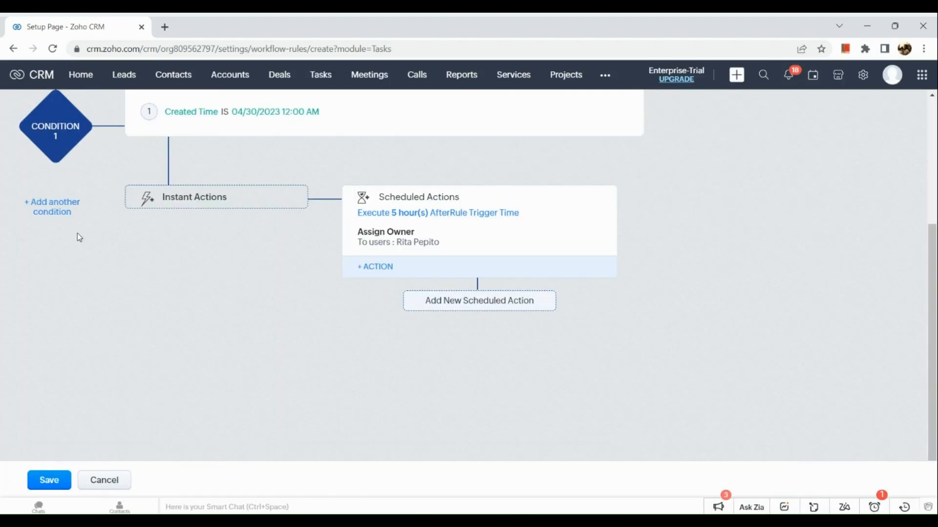
left_click(52, 207)
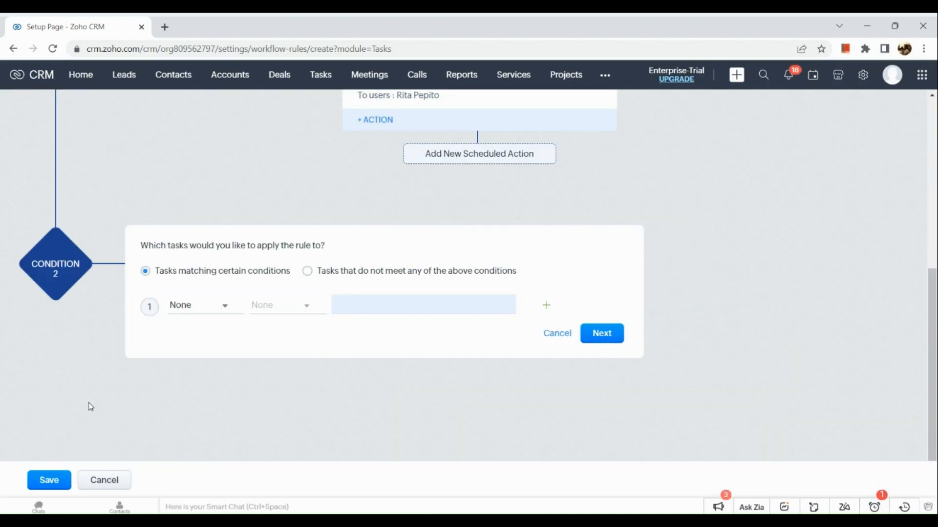
mouse_move(348, 360)
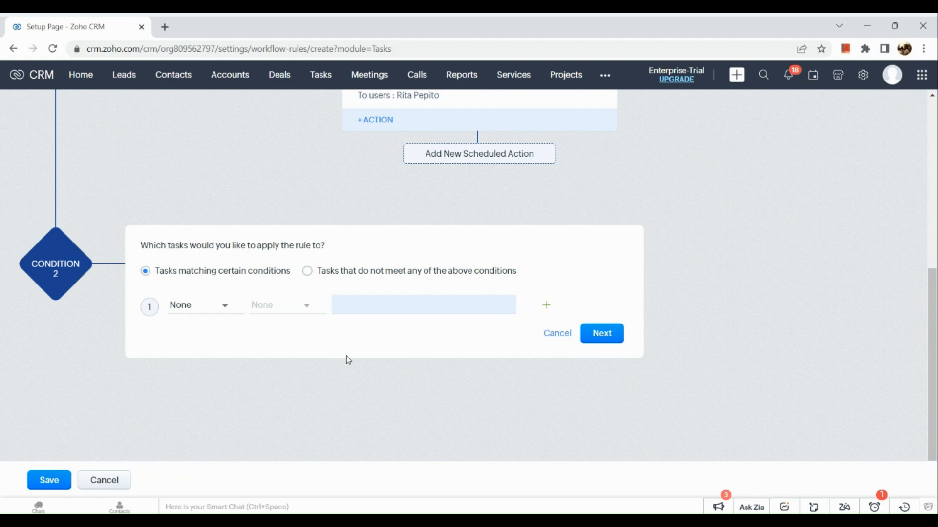